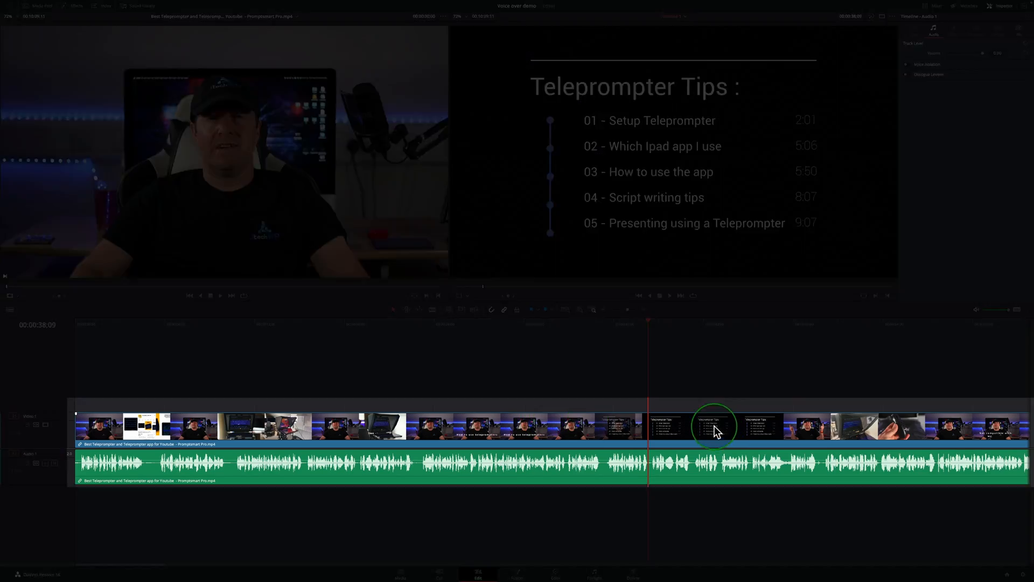
{"action": "mouse_move", "coordinate": [578, 434]}
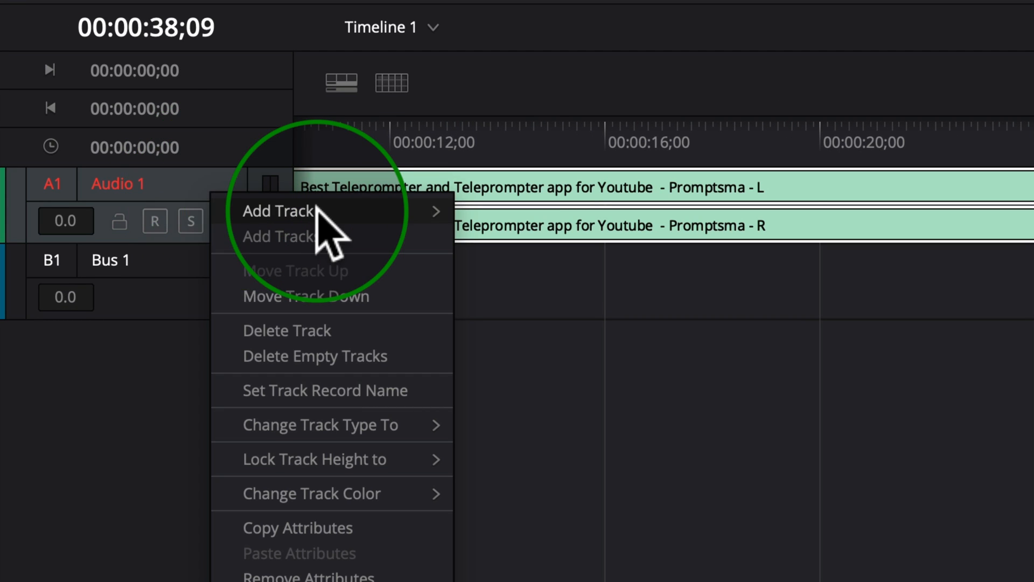
{"action": "mouse_move", "coordinate": [278, 210]}
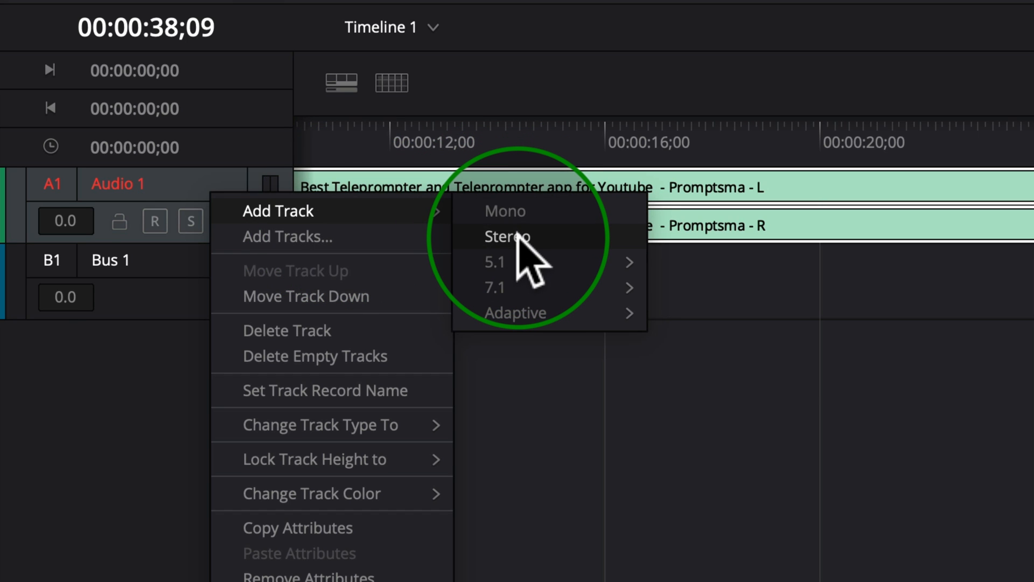
Add a stereo track A2 beneath Audio 1 and rename it Voice over.
{"action": "left_click", "coordinate": [506, 237]}
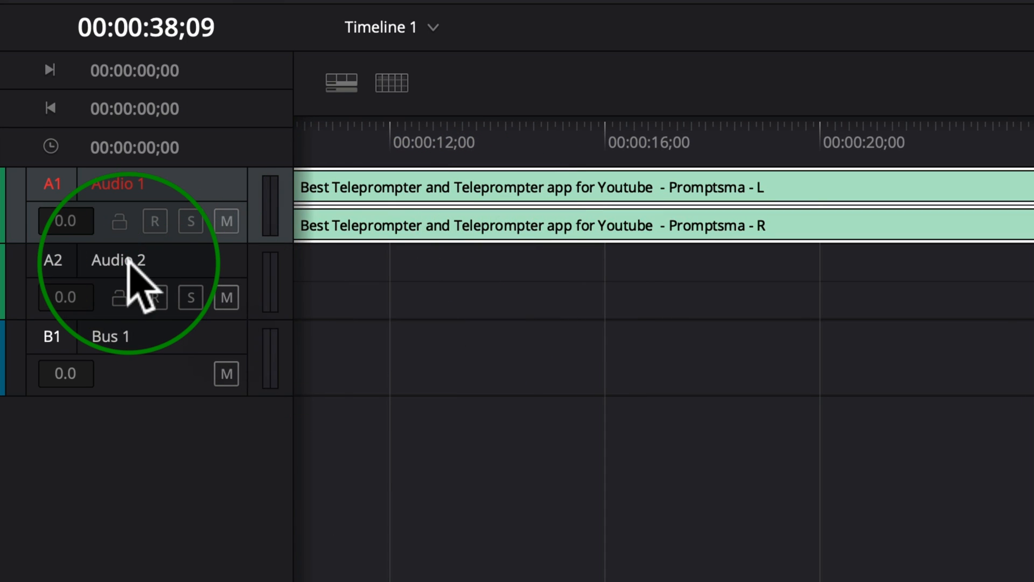
{"action": "double_click", "coordinate": [117, 260]}
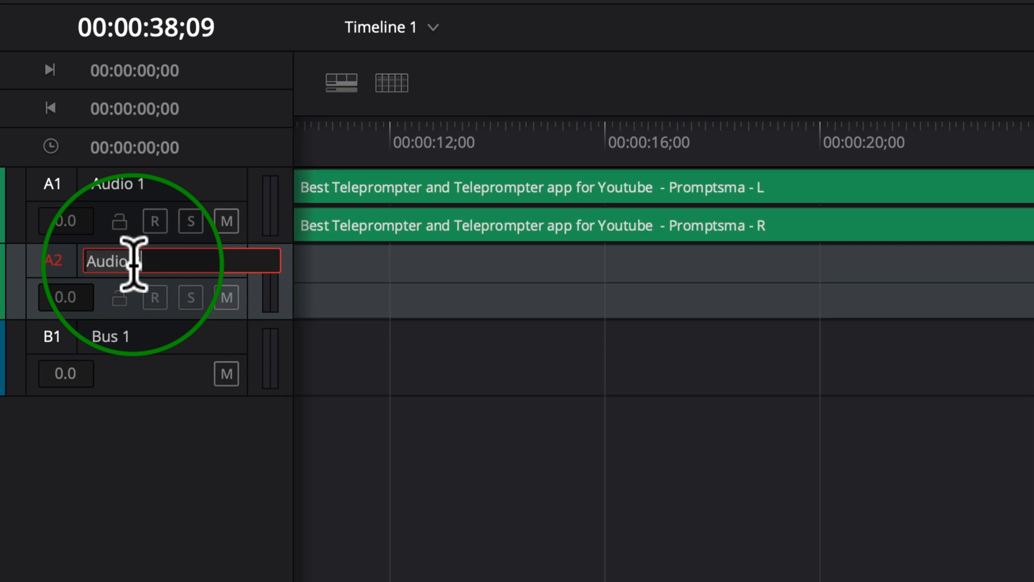
{"action": "type", "text": "Voice over"}
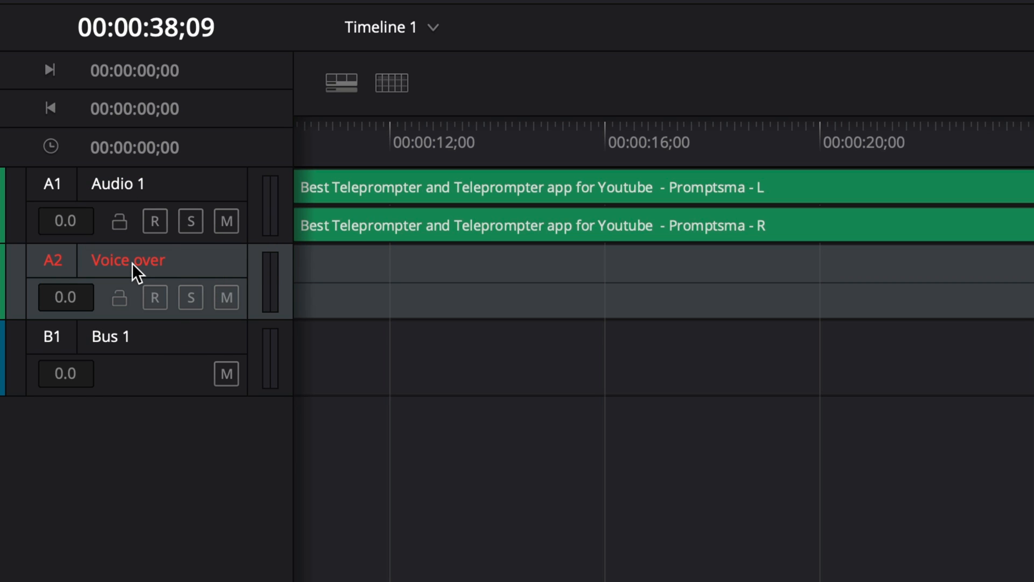
{"action": "mouse_move", "coordinate": [191, 298]}
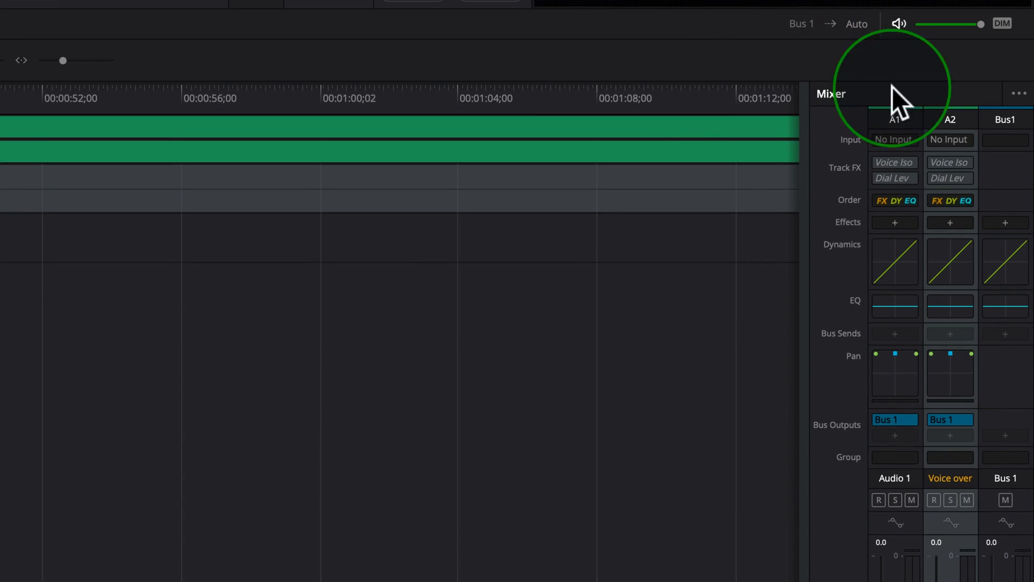
{"action": "mouse_move", "coordinate": [948, 139]}
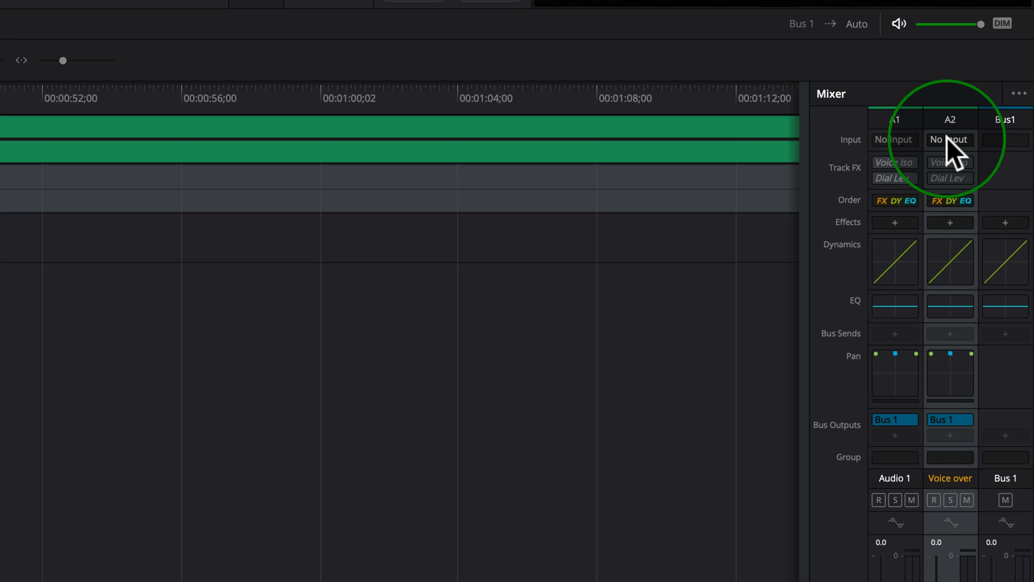
Choose Input... on the Mixer's A2 Input field to reach Patch Input/Output.
{"action": "left_click", "coordinate": [948, 139]}
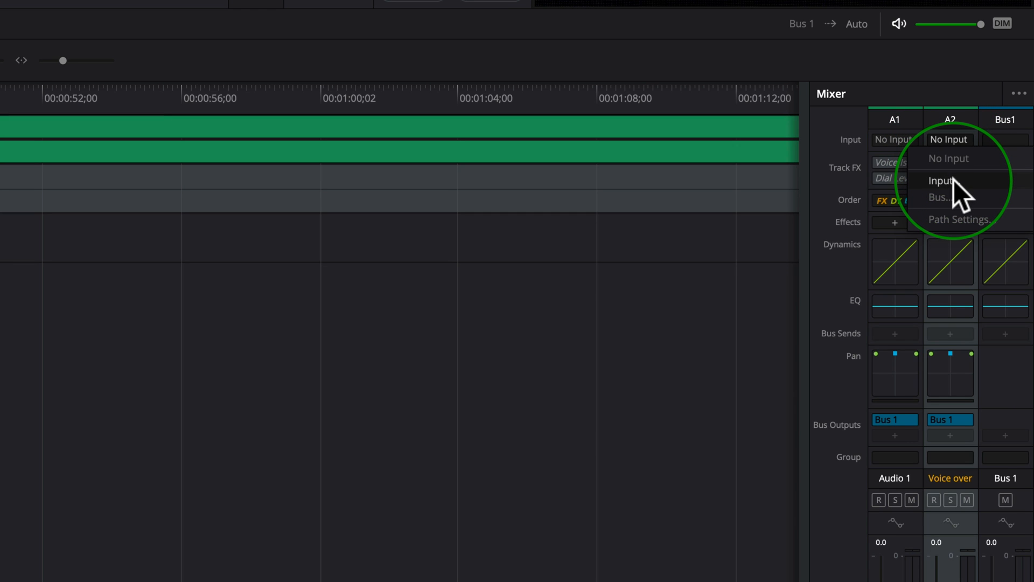
{"action": "left_click", "coordinate": [939, 180]}
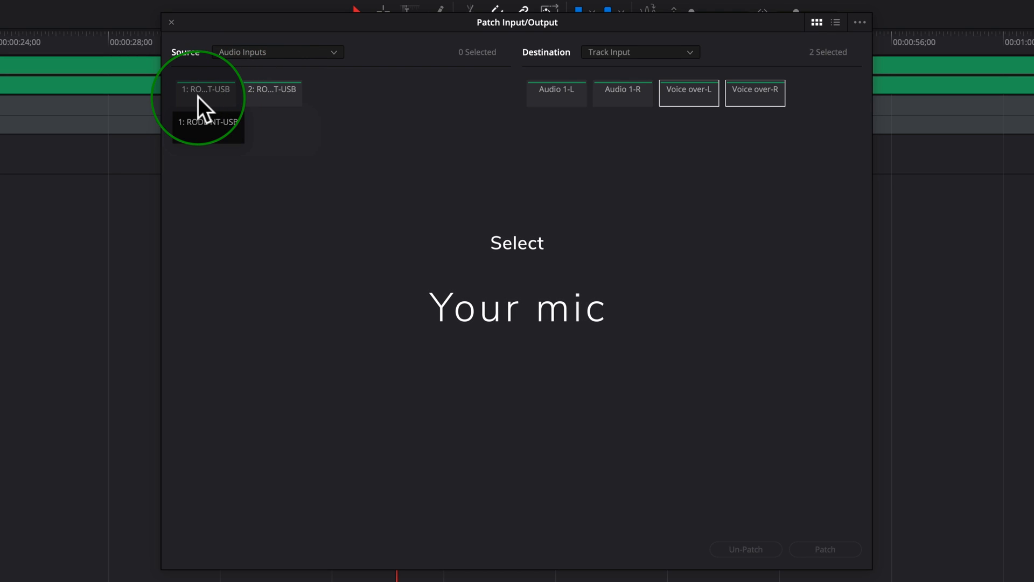
Patch both USB microphone channels to the Voice over-L and -R track inputs.
{"action": "left_click", "coordinate": [205, 90]}
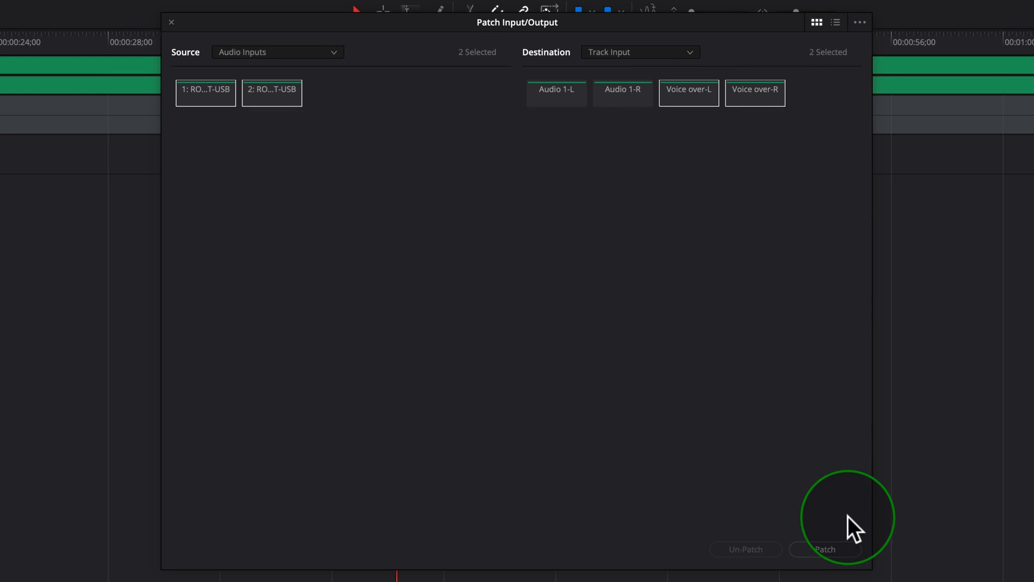
{"action": "left_click", "coordinate": [824, 549]}
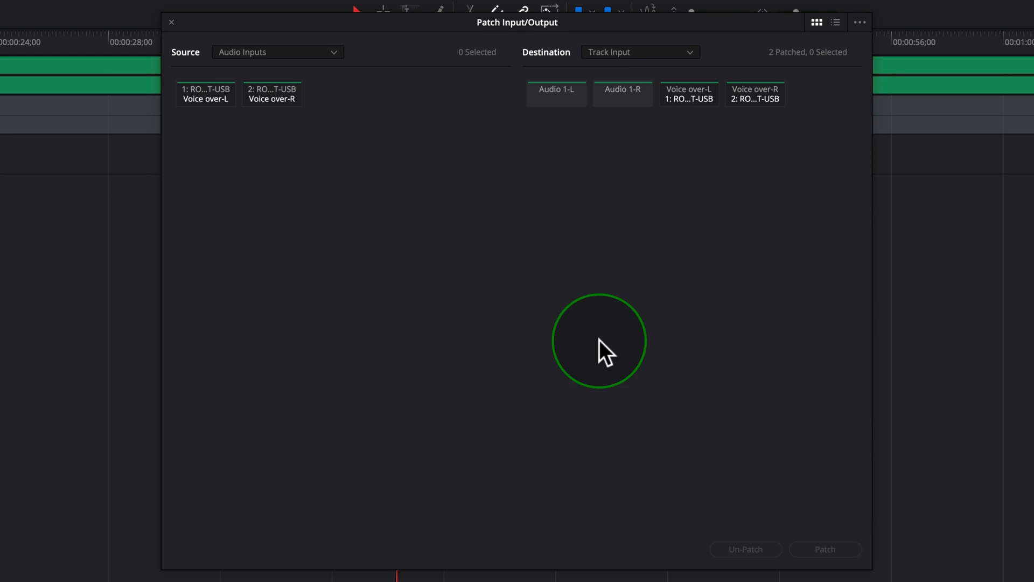
{"action": "mouse_move", "coordinate": [178, 34]}
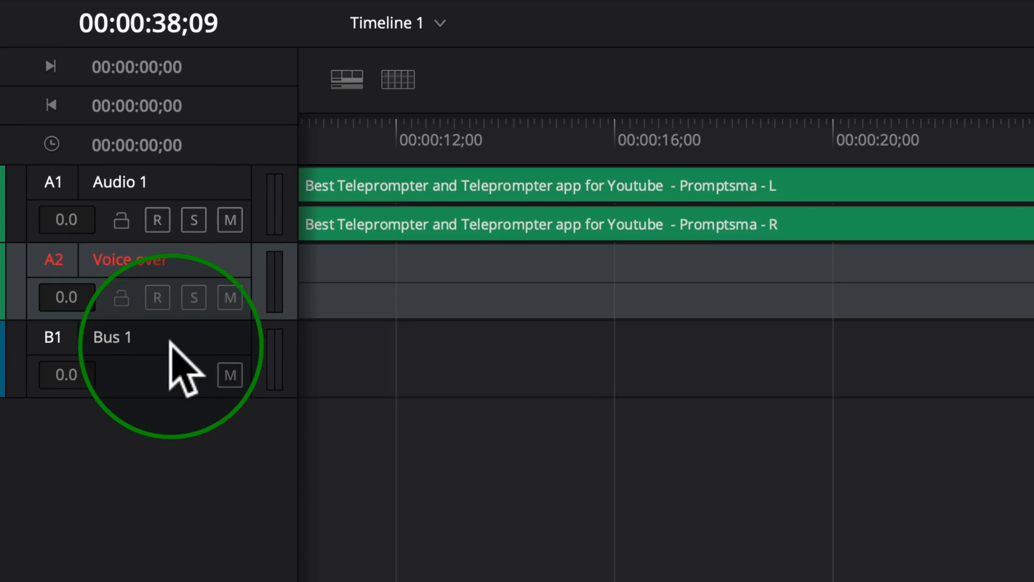
Record-arm the Voice over track and mute the interview audio on Audio 1.
{"action": "left_click", "coordinate": [158, 297]}
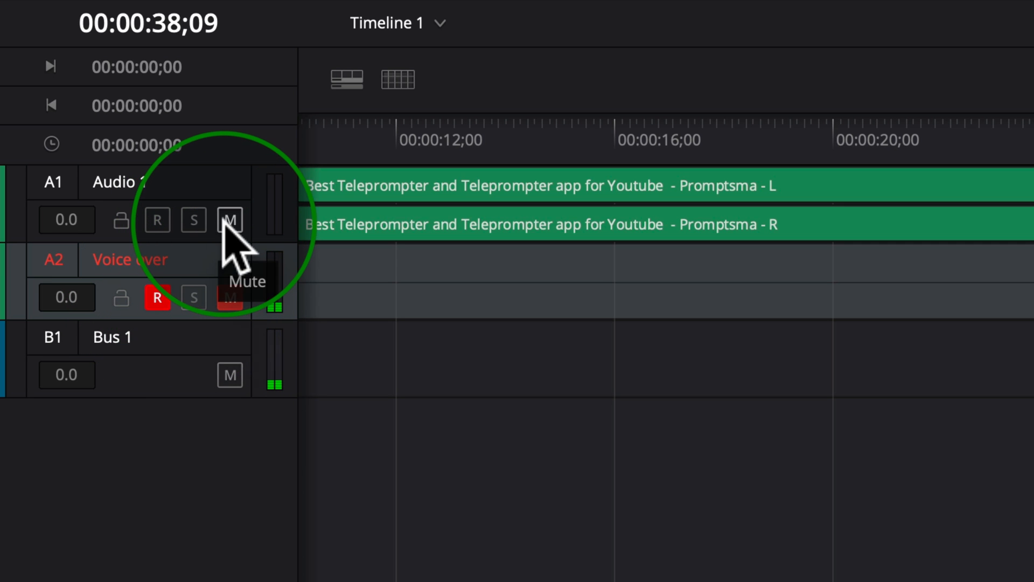
{"action": "left_click", "coordinate": [228, 219]}
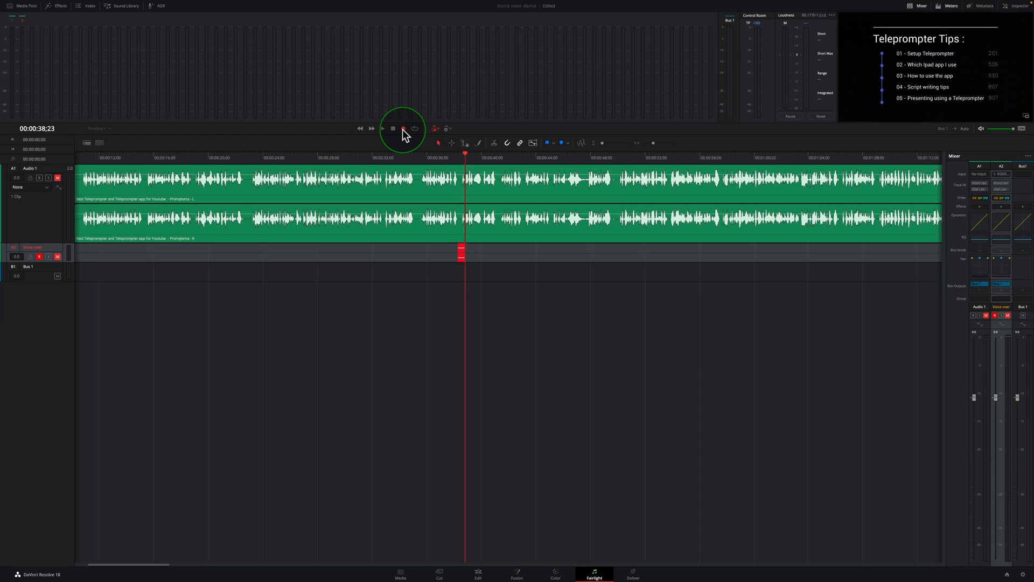
Record a short stereo voiceover clip onto the Voice over track from the transport controls.
{"action": "left_click", "coordinate": [403, 128]}
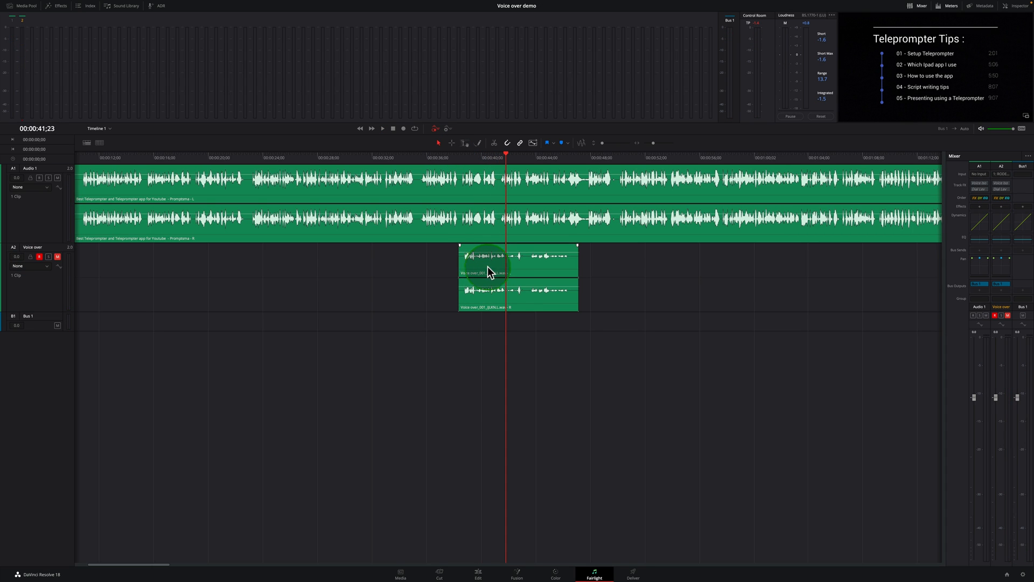
Drag the recorded voiceover clip a few seconds later along track A2.
{"action": "left_click", "coordinate": [492, 271]}
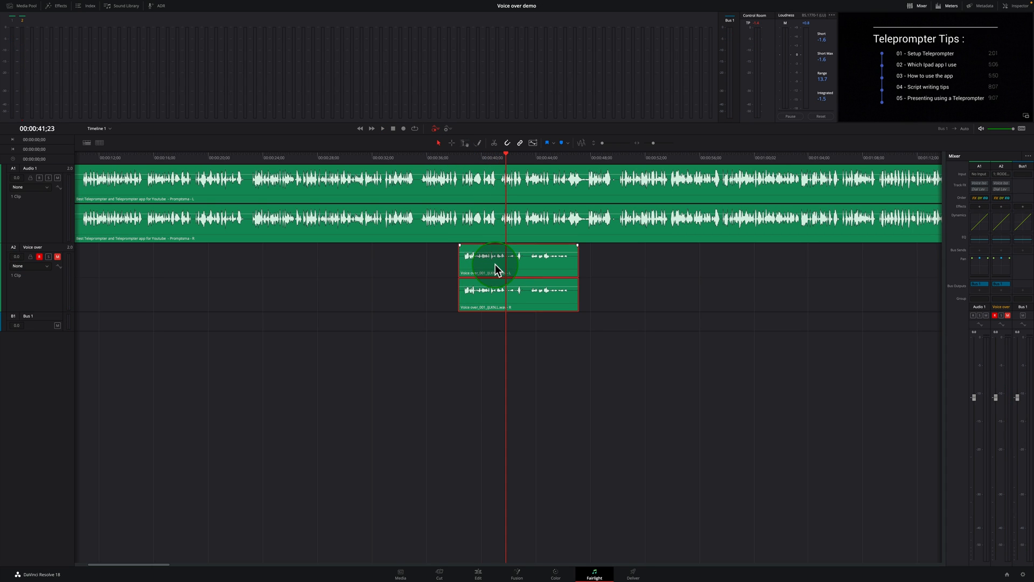
{"action": "left_click_drag", "start_coordinate": [496, 271], "coordinate": [596, 270]}
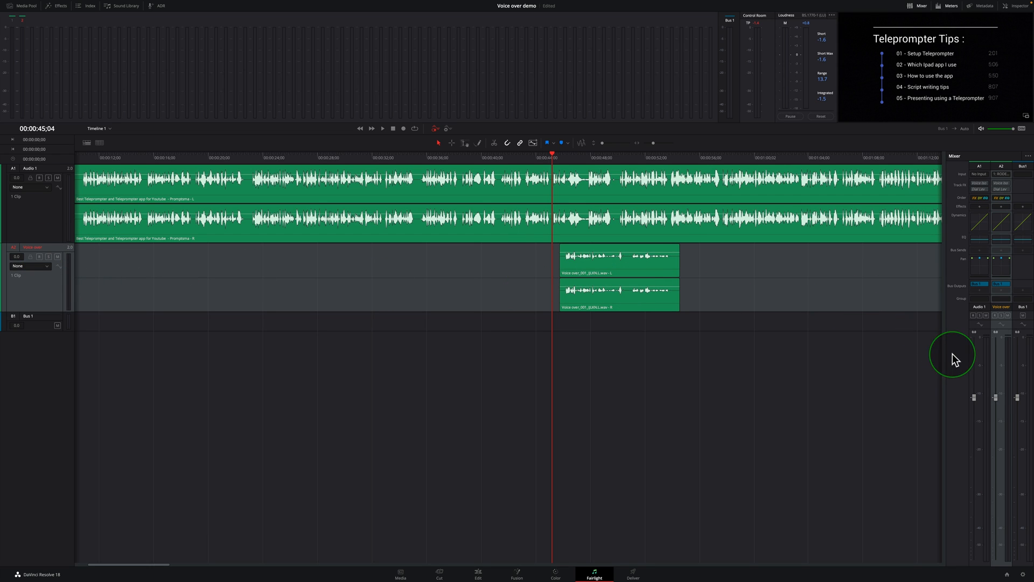
{"action": "mouse_move", "coordinate": [1001, 398]}
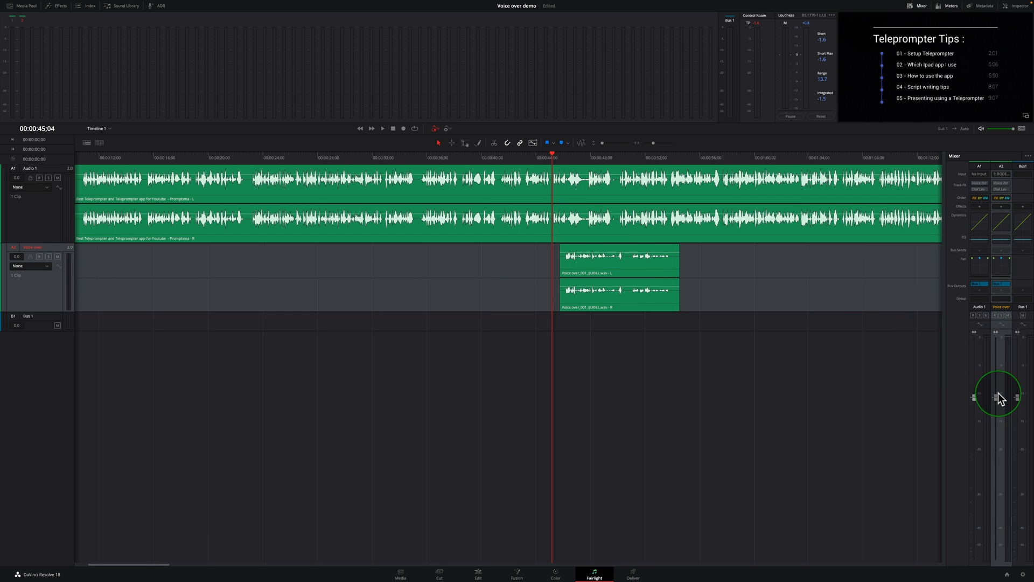
Raise the Voice over channel fader in the Mixer to boost its volume.
{"action": "left_click_drag", "start_coordinate": [1000, 399], "coordinate": [1000, 386]}
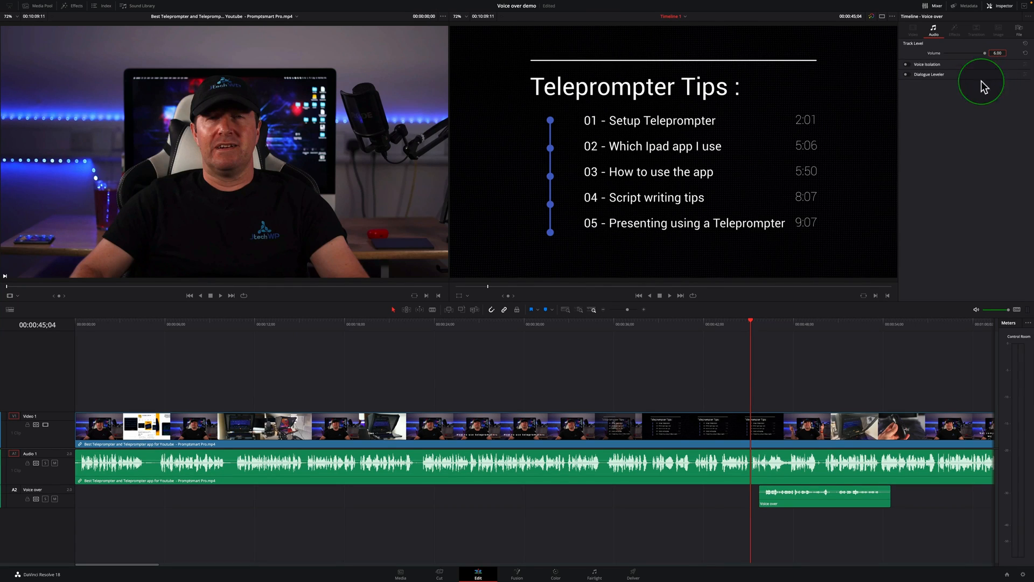
{"action": "mouse_move", "coordinate": [770, 251]}
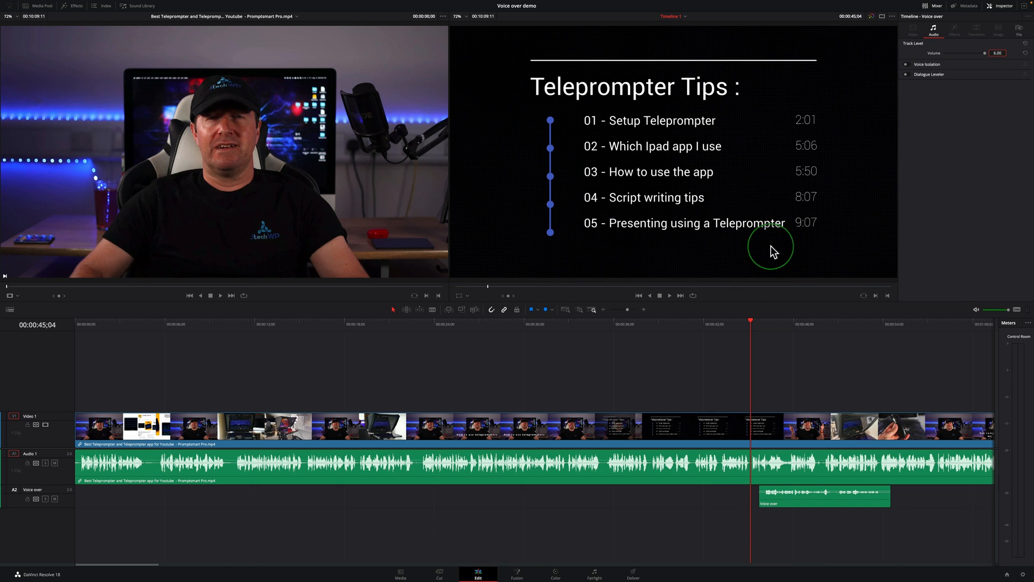